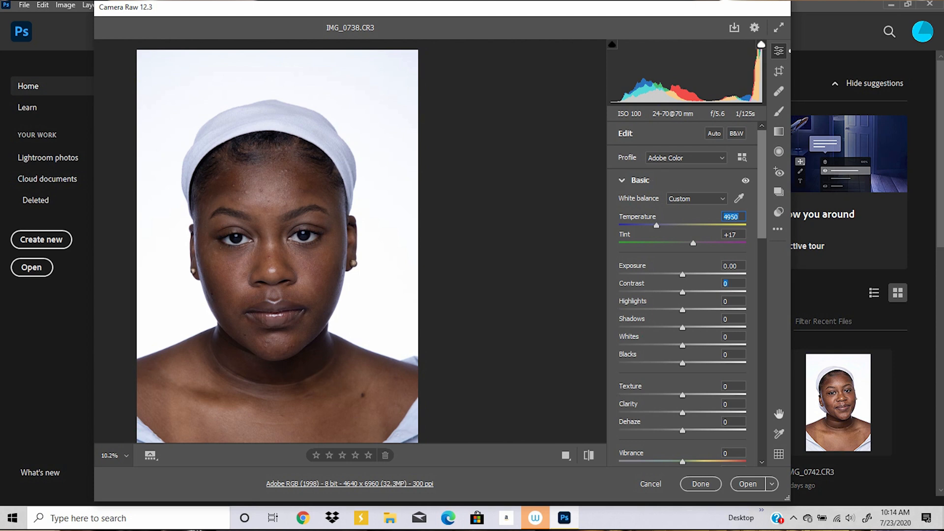
Set Contrast +4, Shadows -2 and Whites +11 in the Basic panel.
click(733, 283)
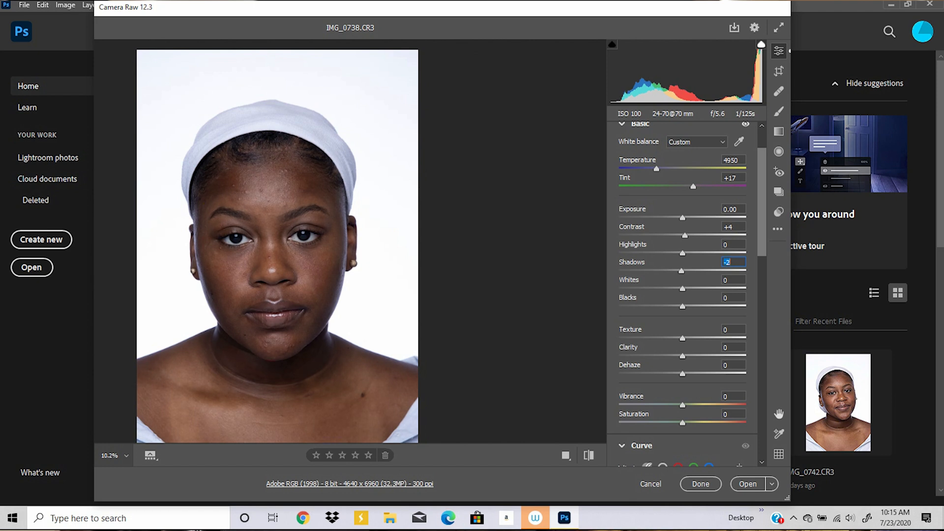
click(733, 279)
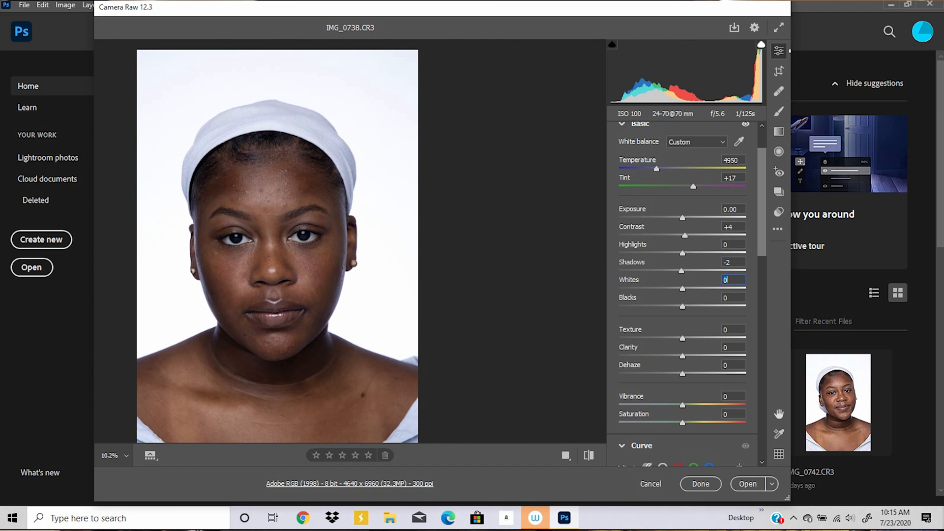
drag(682, 288, 690, 289)
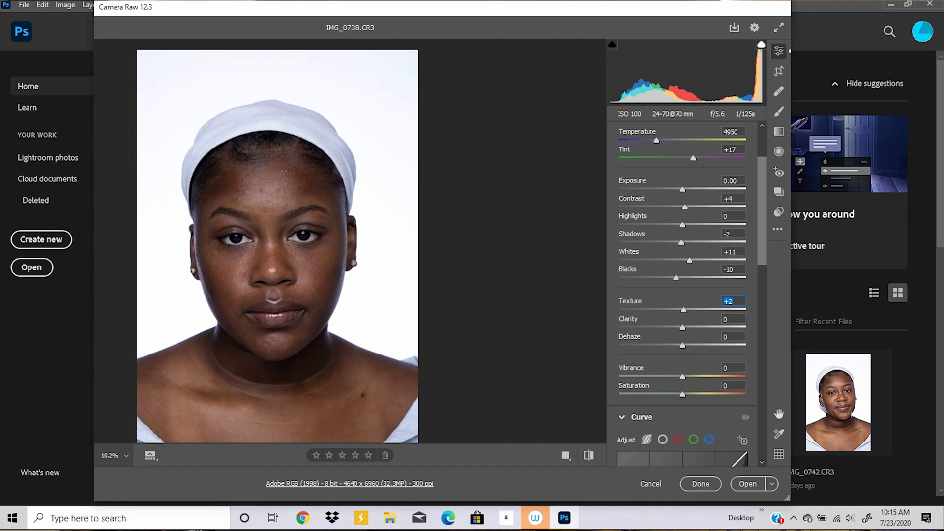
Raise Clarity to +10 and add +2 Dehaze, Vibrance and Saturation.
click(734, 319)
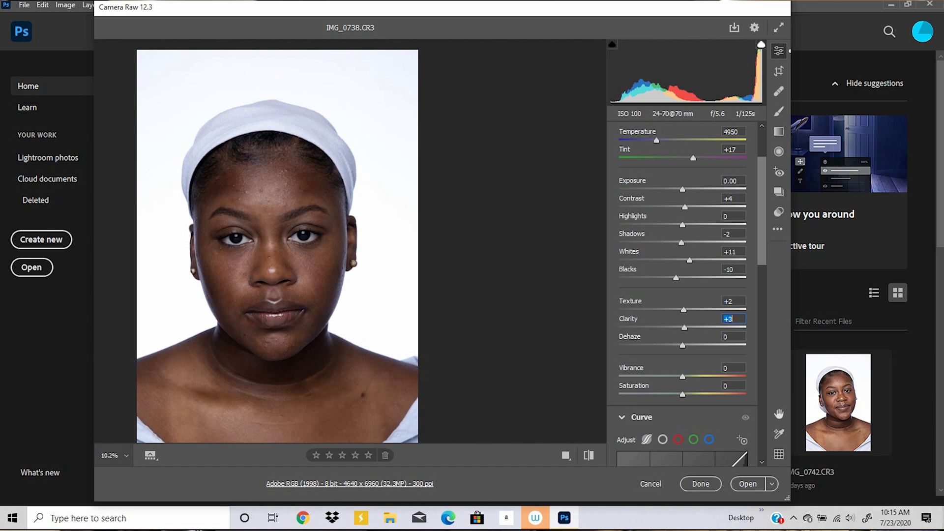
drag(683, 326, 688, 326)
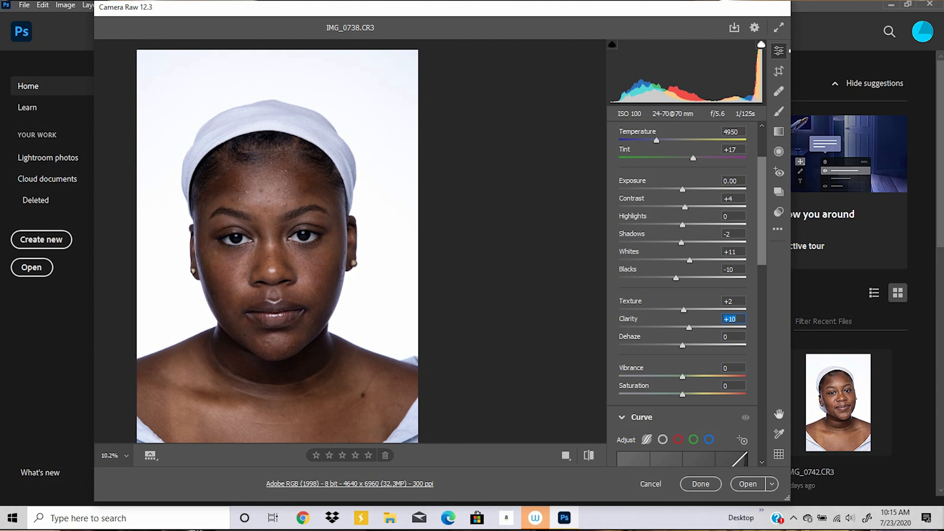
click(733, 336)
text(+2)
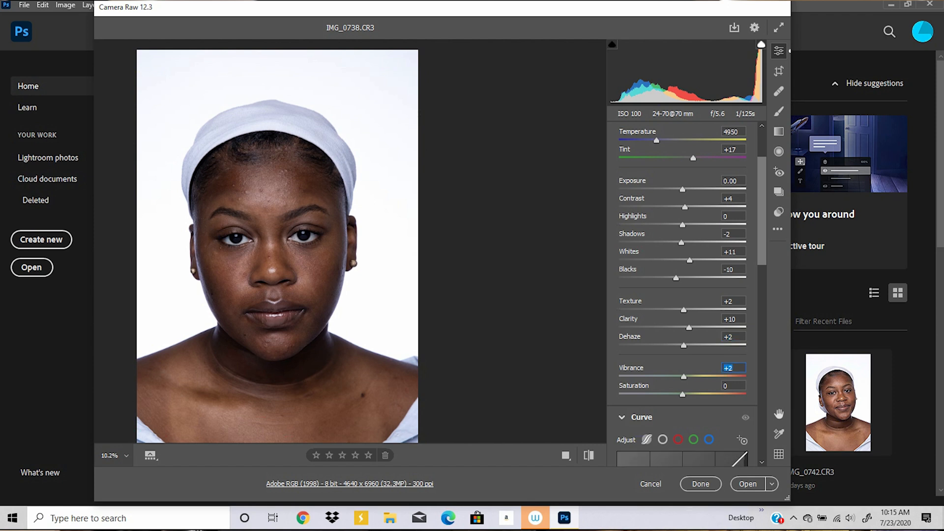
click(733, 385)
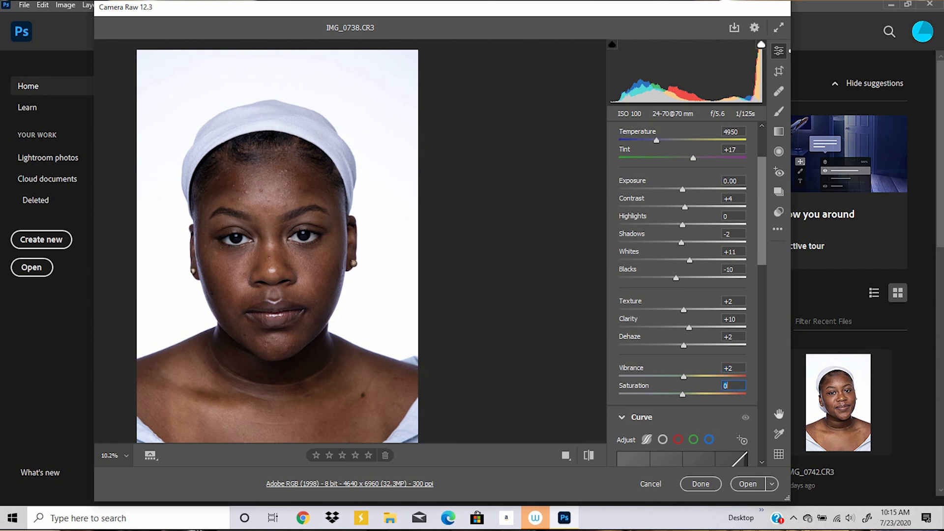
text(+2)
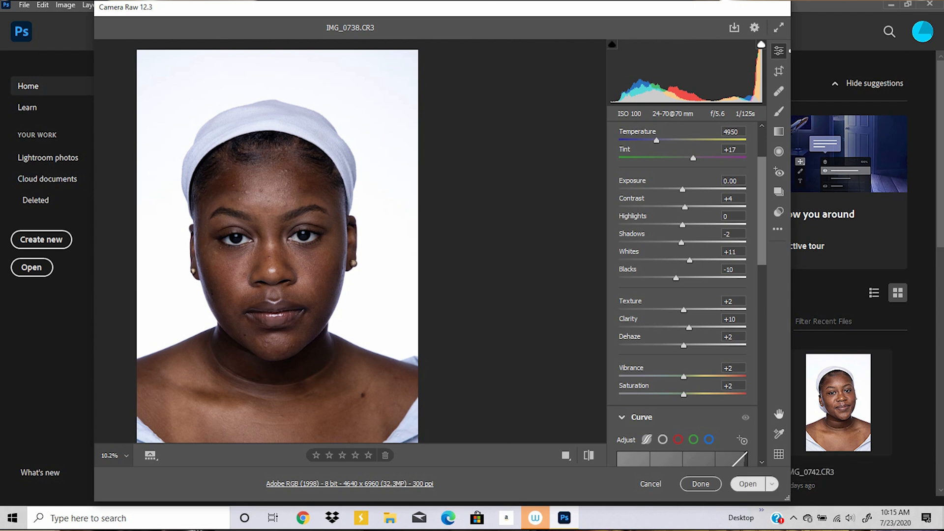
Open the adjusted raw photo in Photoshop.
click(650, 484)
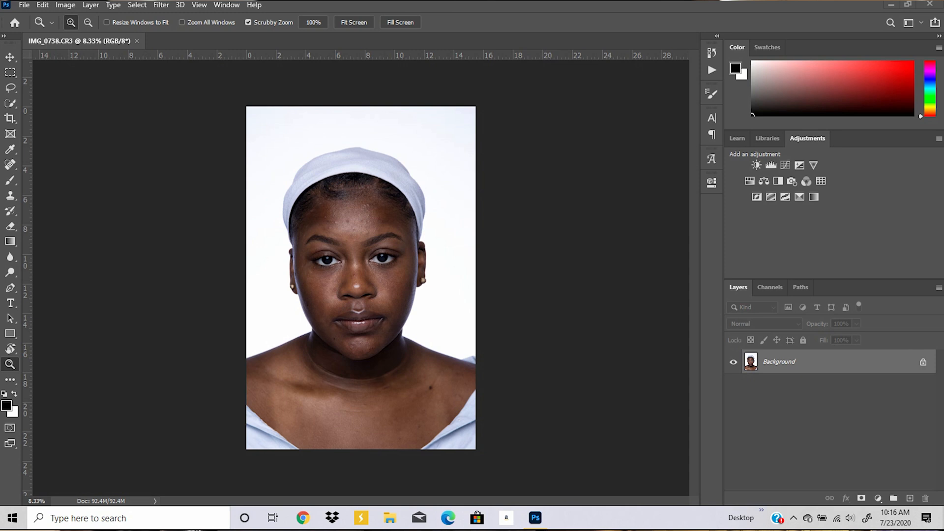
Duplicate the Background into Layer 1 with Ctrl+J.
key(ctrl+j)
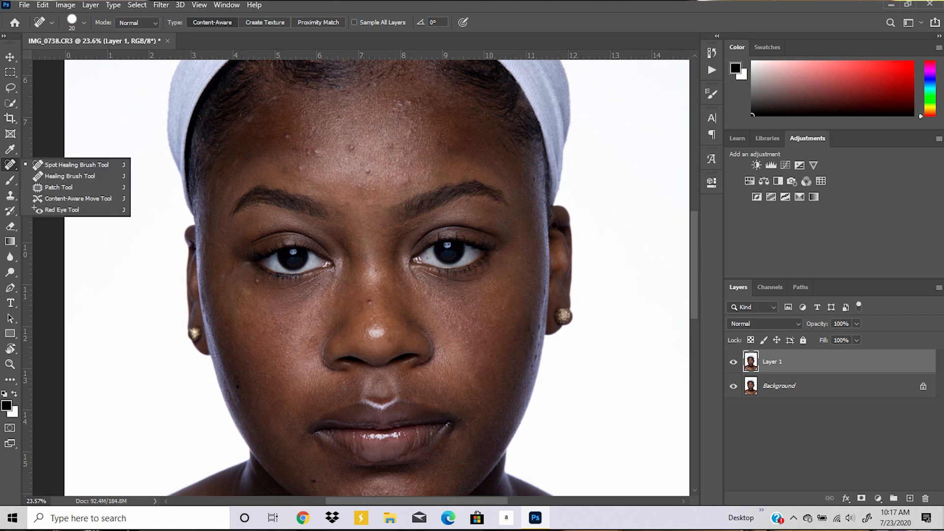
Choose the Spot Healing Brush and heal a blemish on the face on Layer 1.
click(10, 165)
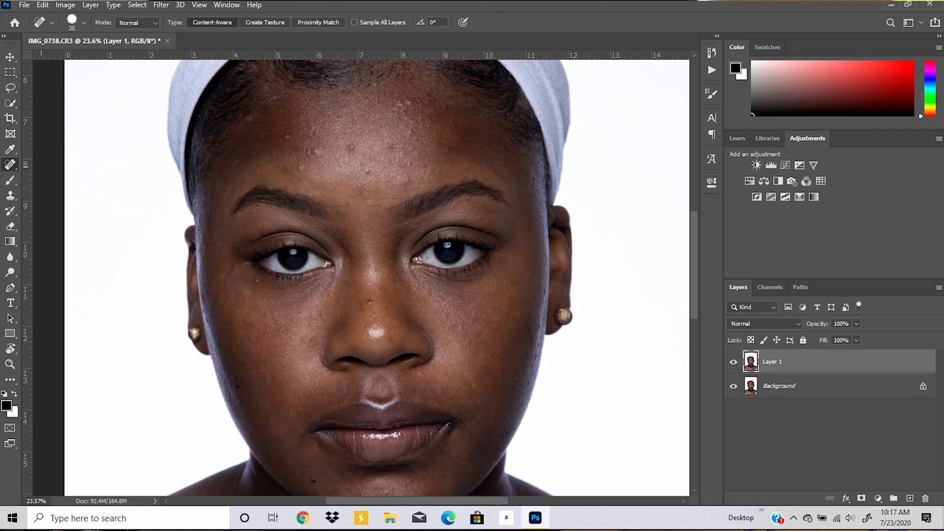
click(9, 165)
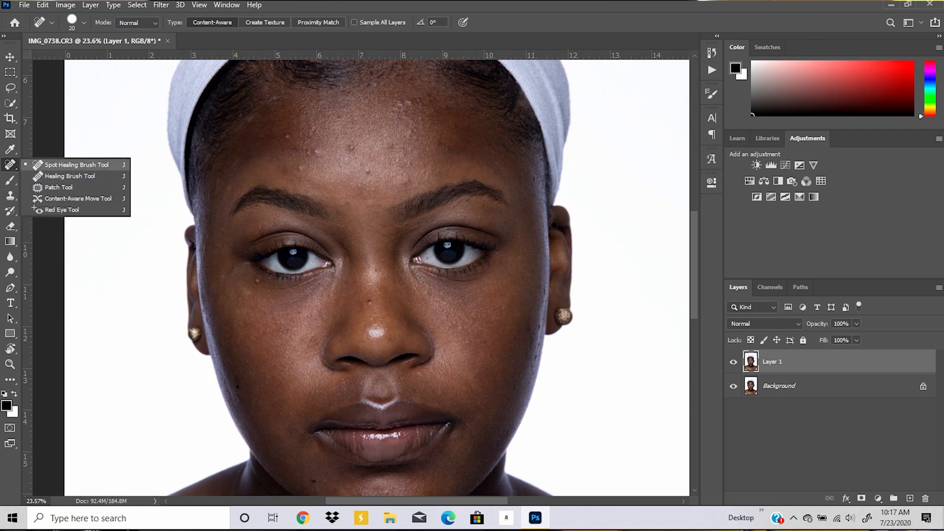
click(77, 164)
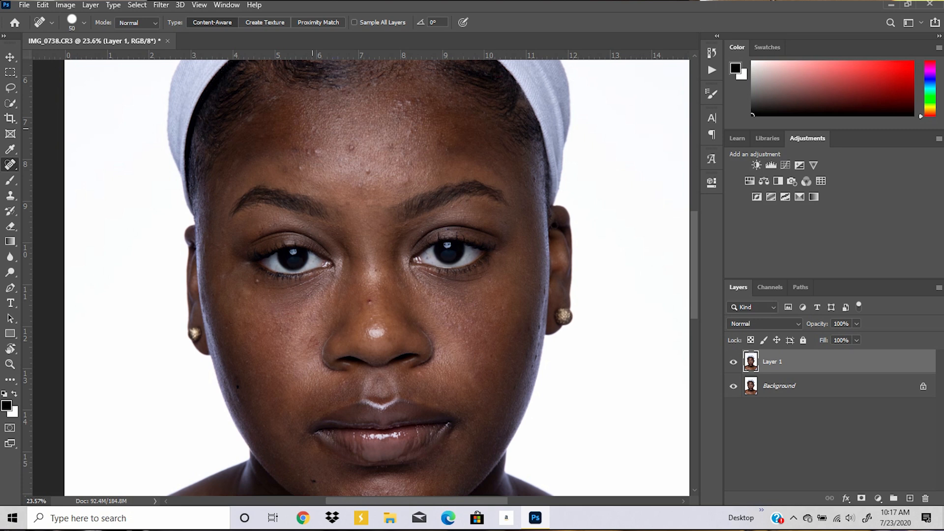
click(295, 151)
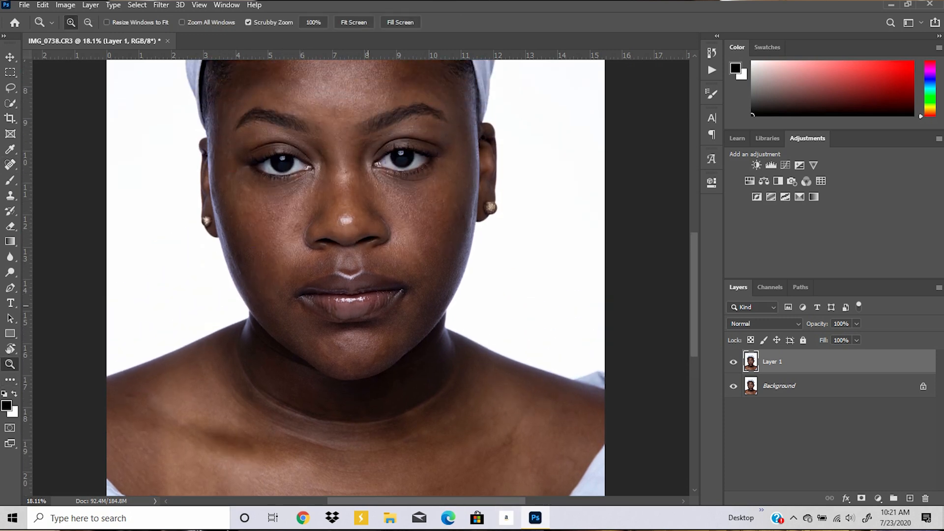
Duplicate Layer 1 into Layer 1 copy, hide the copy and make Layer 1 active.
right_click(772, 361)
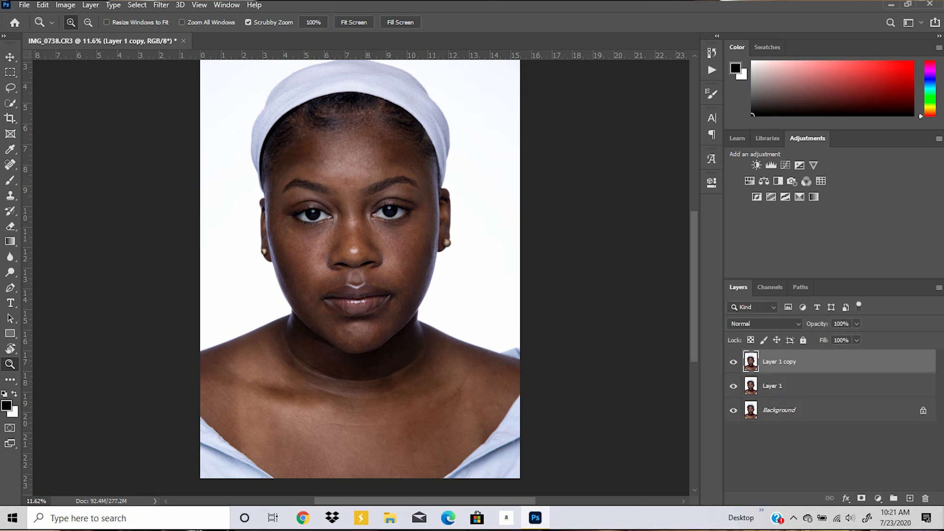
click(772, 385)
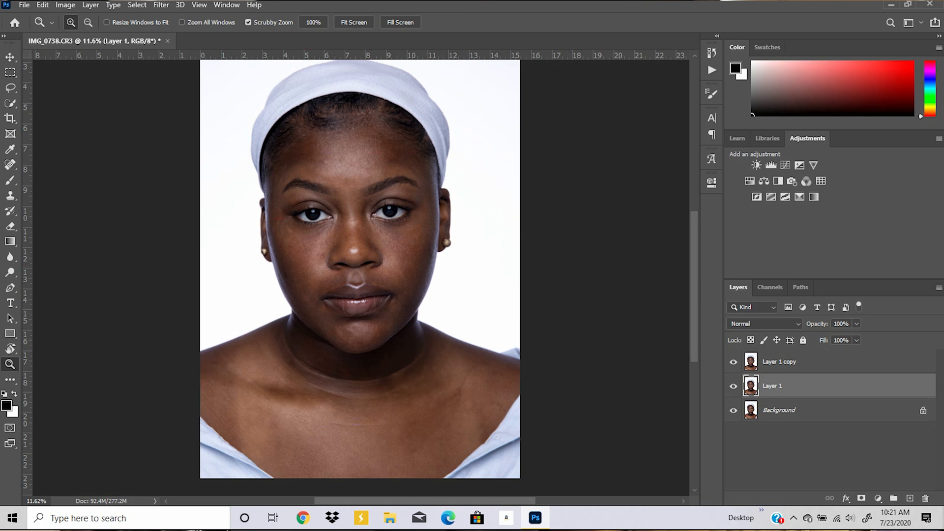
click(733, 362)
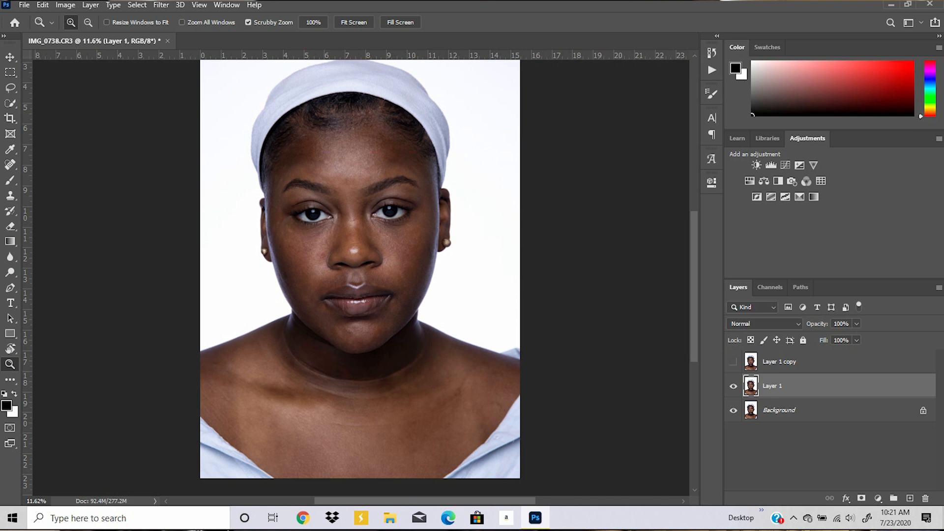
Start a Gaussian Blur on Layer 1 with the preview zoomed to the whole face.
click(160, 4)
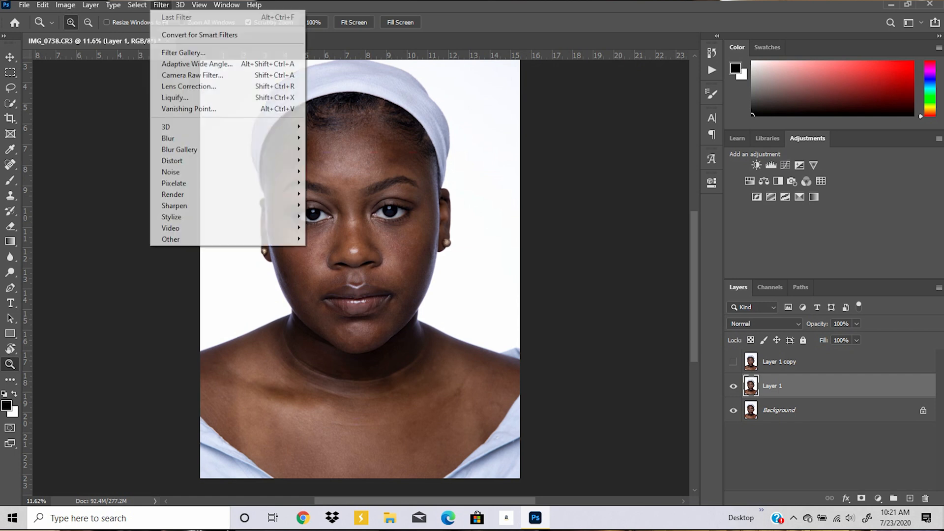
mouse_move(168, 138)
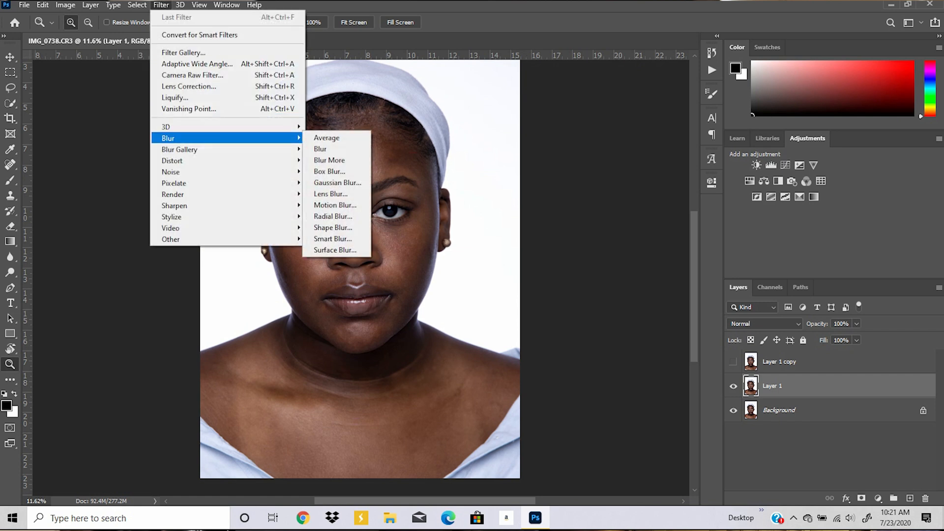
click(337, 183)
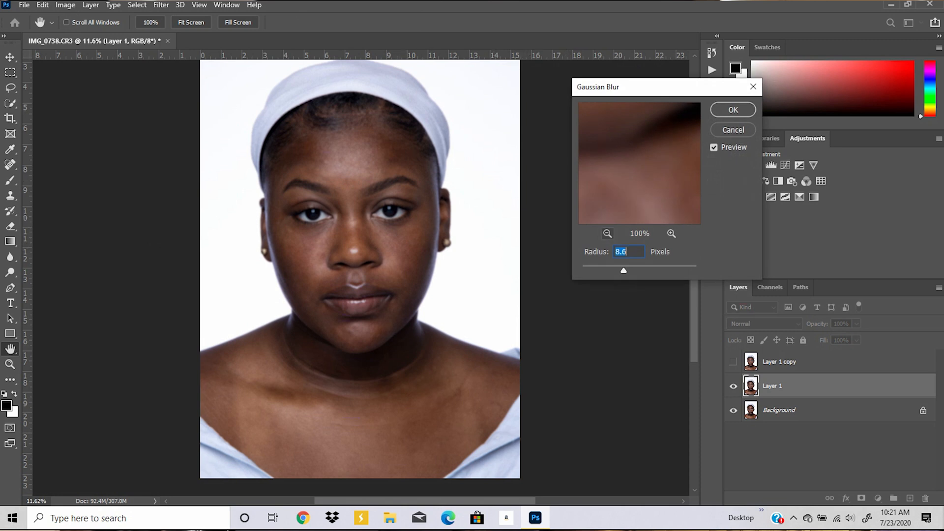
click(608, 234)
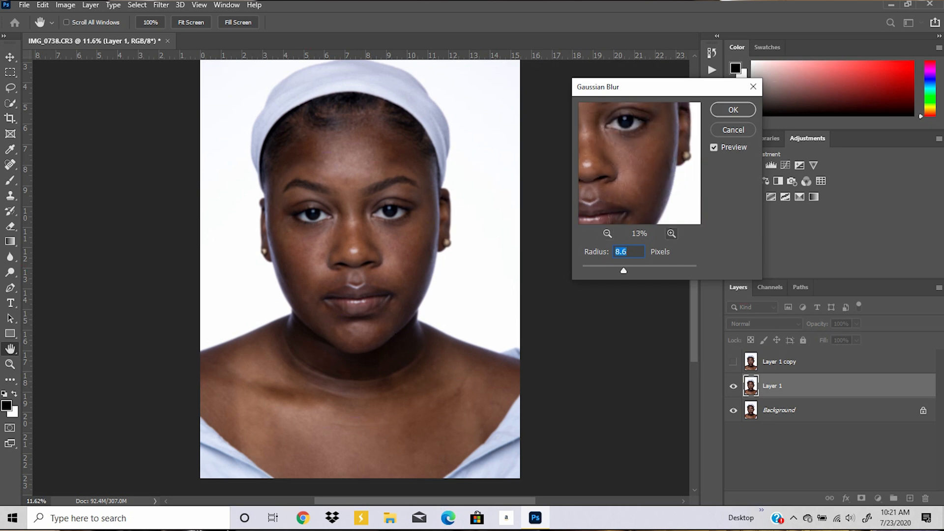
click(670, 234)
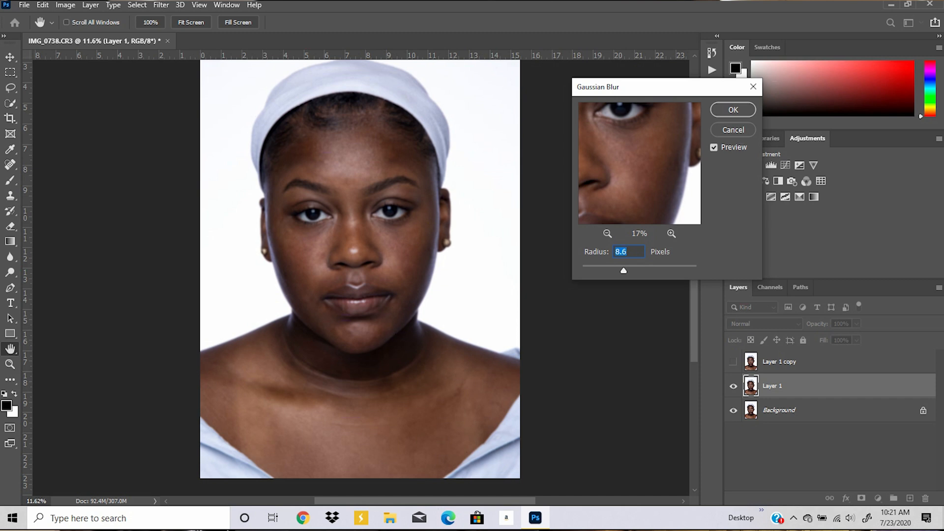
Settle the Gaussian blur radius at about 9.4 pixels.
drag(624, 271, 653, 271)
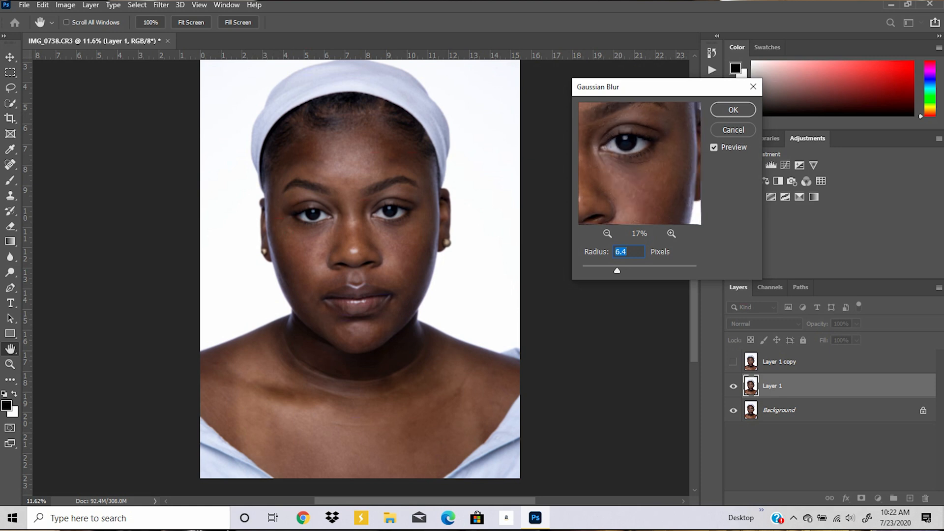
drag(618, 272, 624, 271)
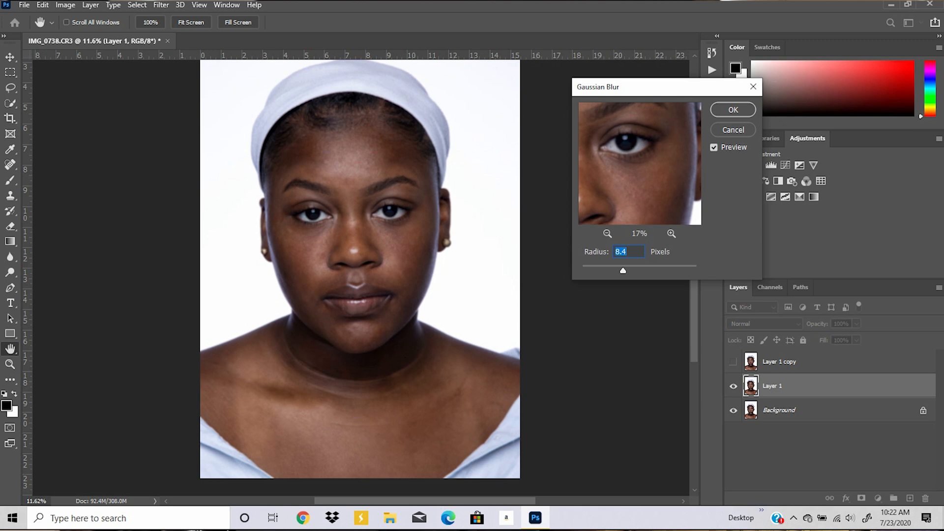
drag(622, 272, 626, 271)
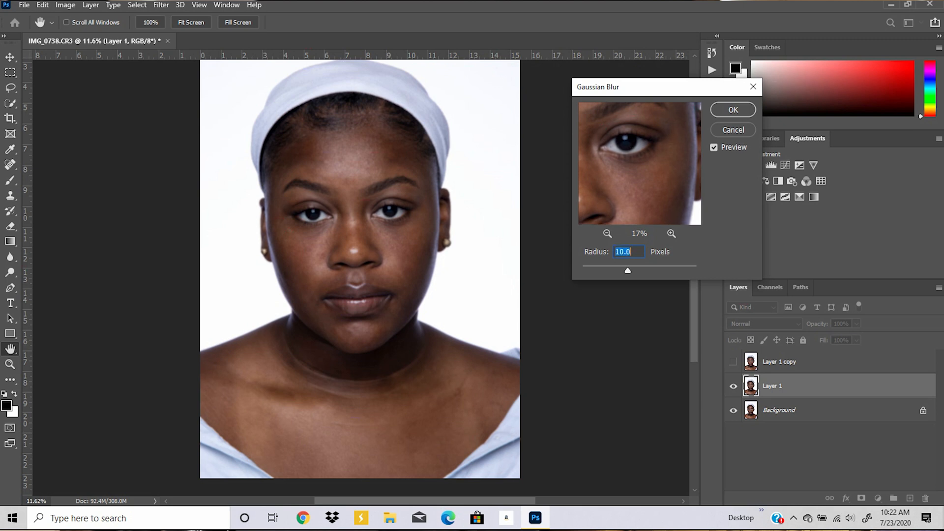
drag(628, 271, 626, 271)
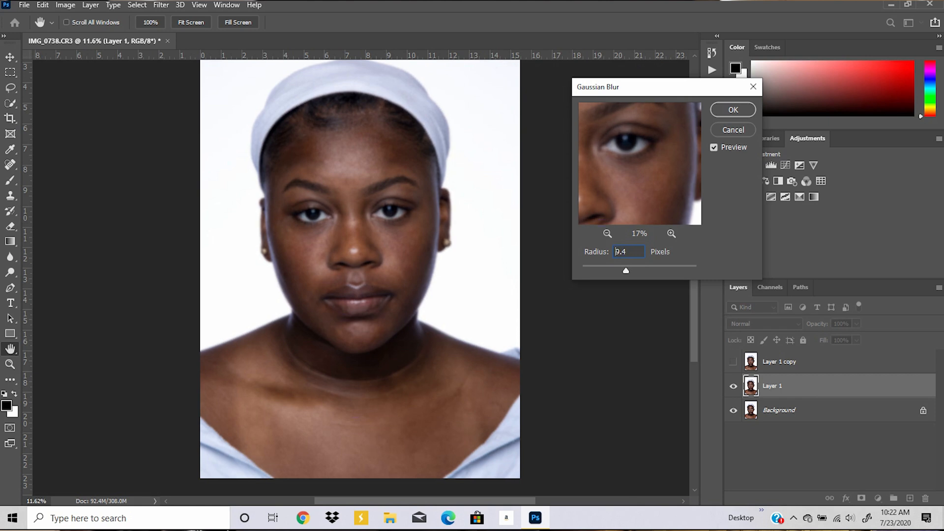
triple_click(625, 252)
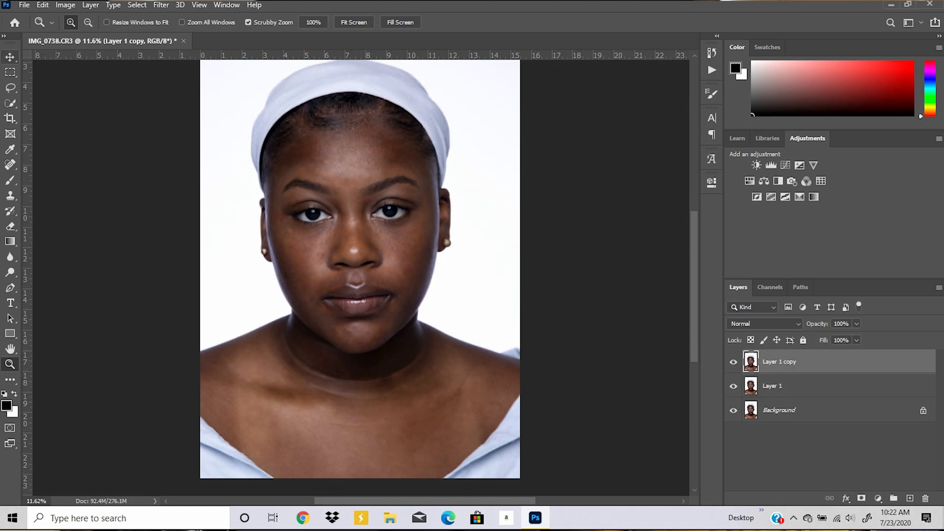
In Apply Image, use Layer 1 as the source for Layer 1 copy.
click(65, 4)
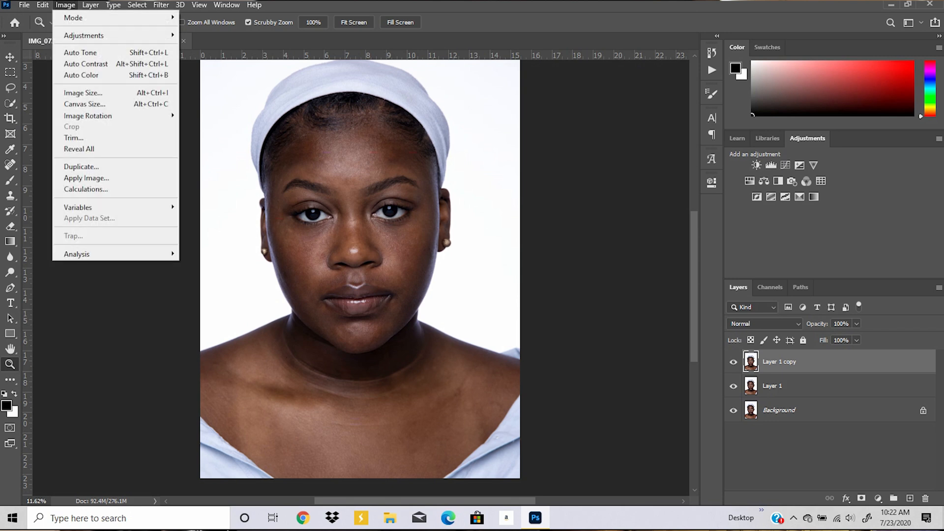
click(87, 178)
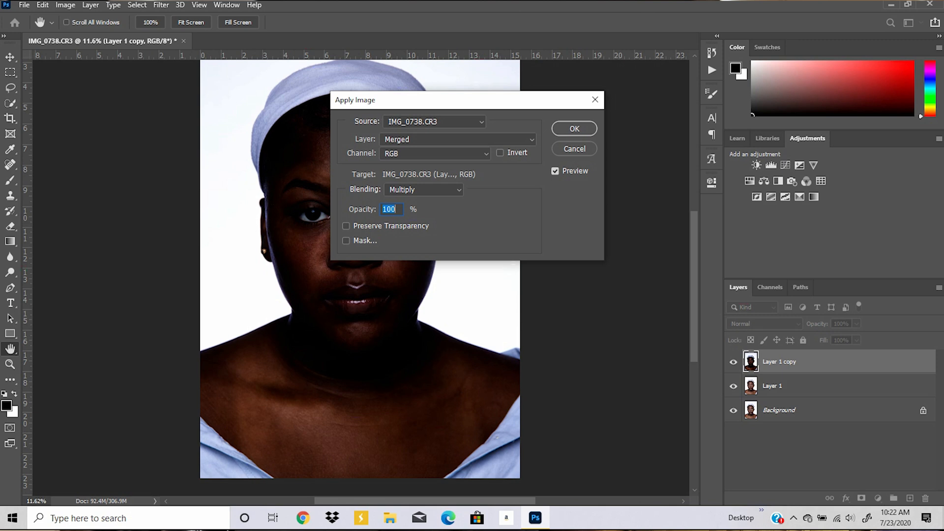
click(457, 139)
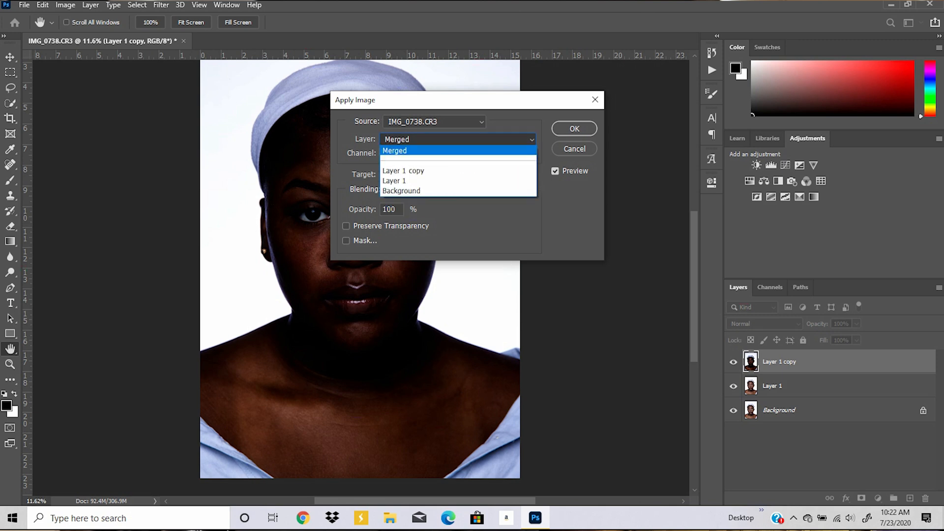
click(395, 181)
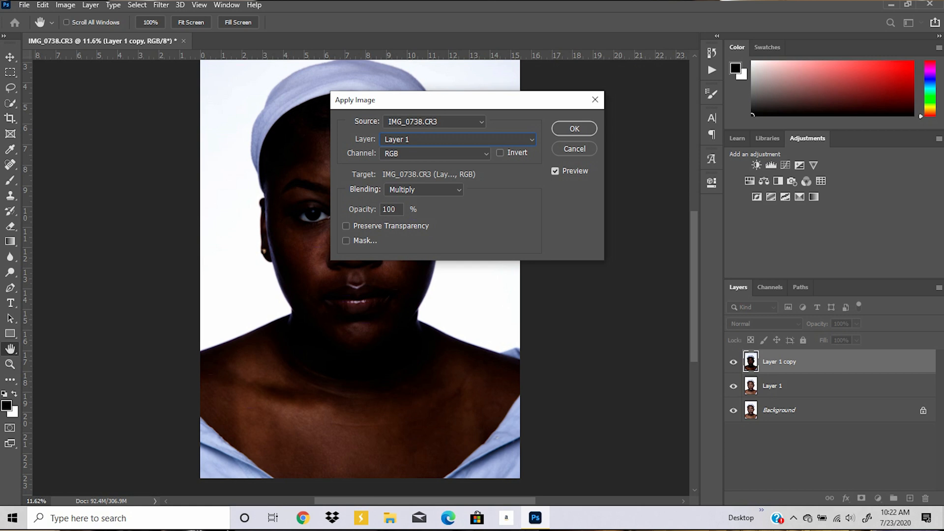
Apply Subtract blending, then set Layer 1 copy's blend mode to Linear Light.
click(423, 189)
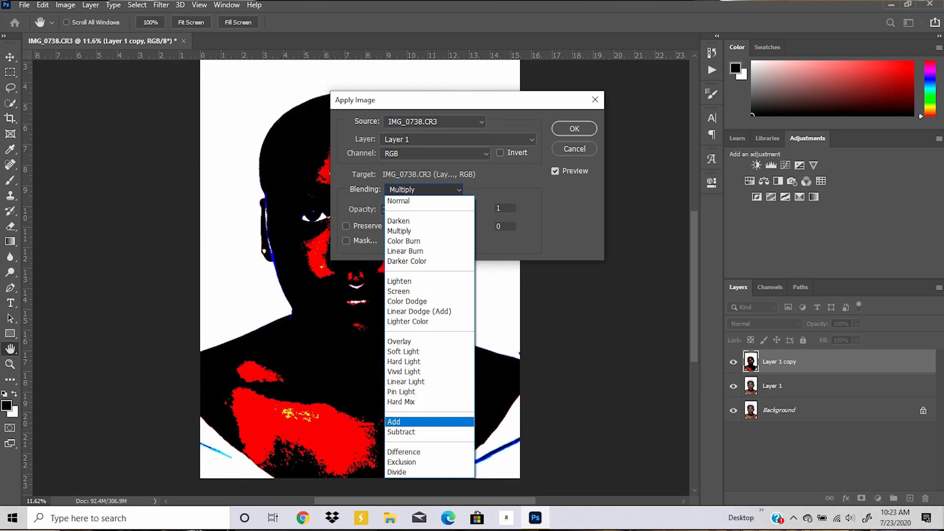
click(401, 432)
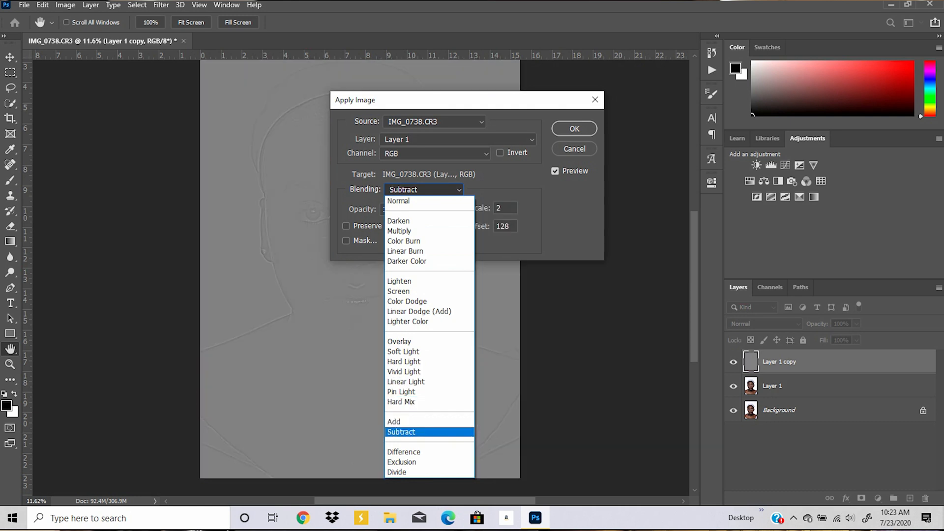
click(401, 432)
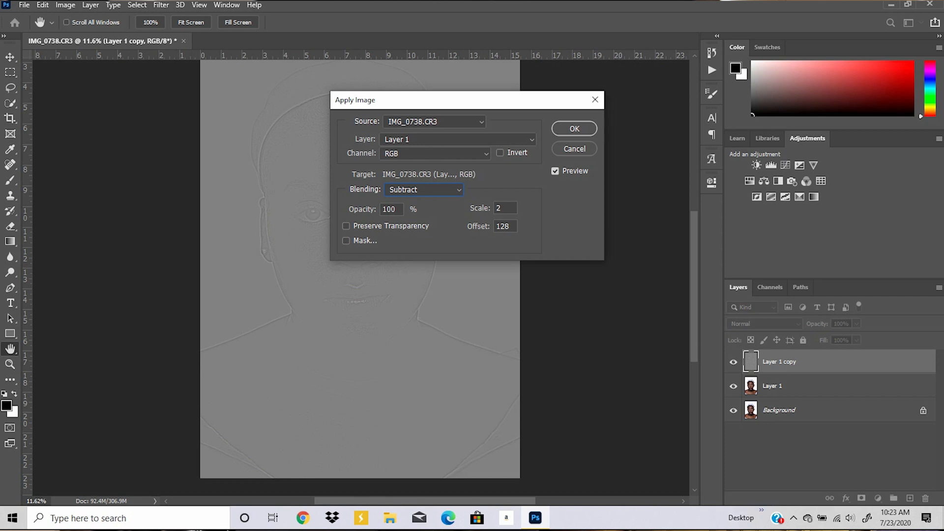
click(573, 128)
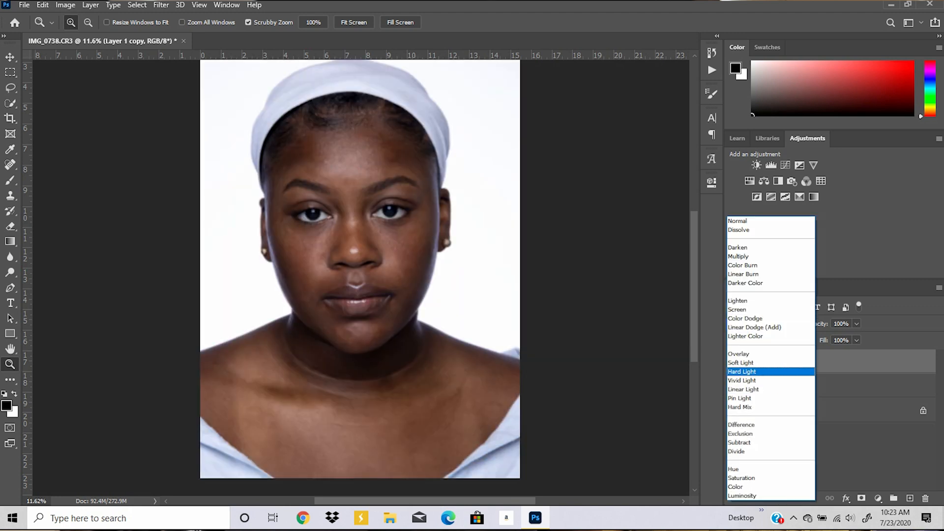
click(743, 389)
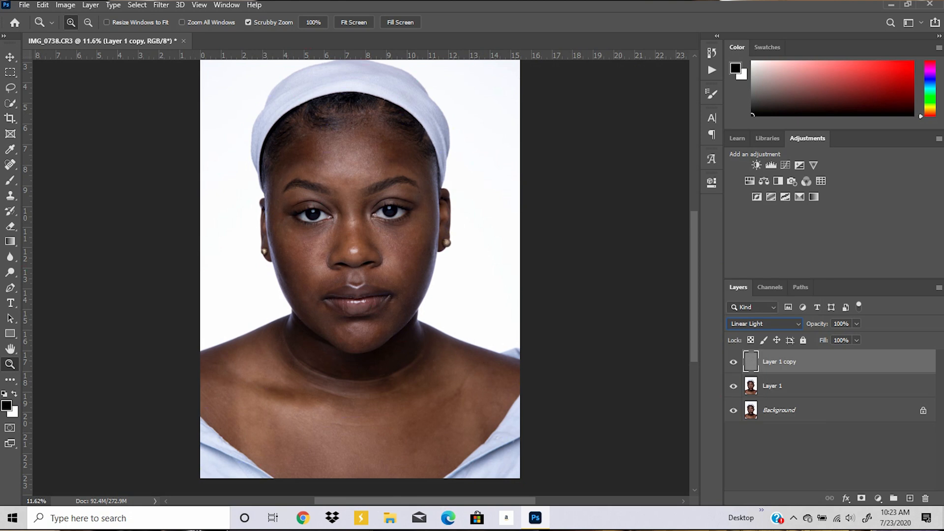
Make blurred Layer 1 the active layer for skin-tone work.
click(773, 385)
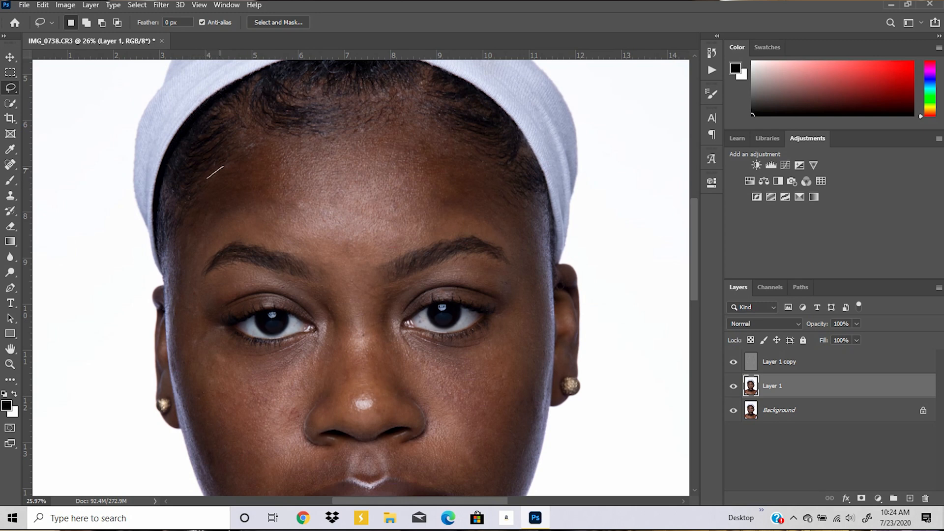
Lasso a freehand outline around the left forehead and brow on Layer 1.
drag(217, 170, 284, 141)
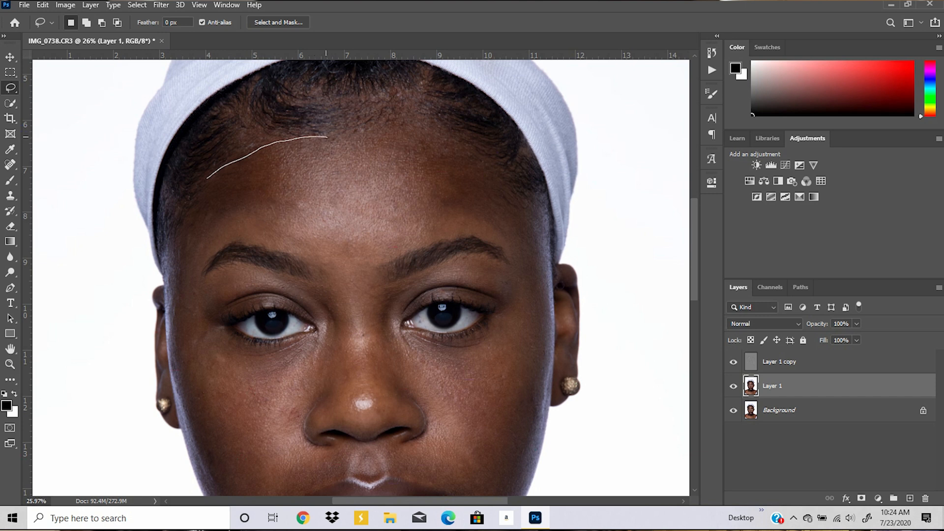
drag(326, 139, 348, 259)
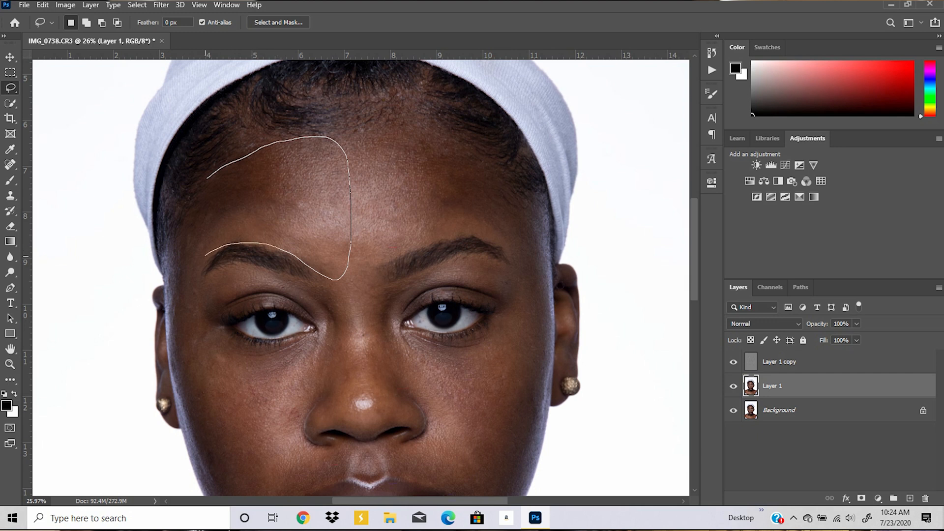
drag(207, 258, 175, 265)
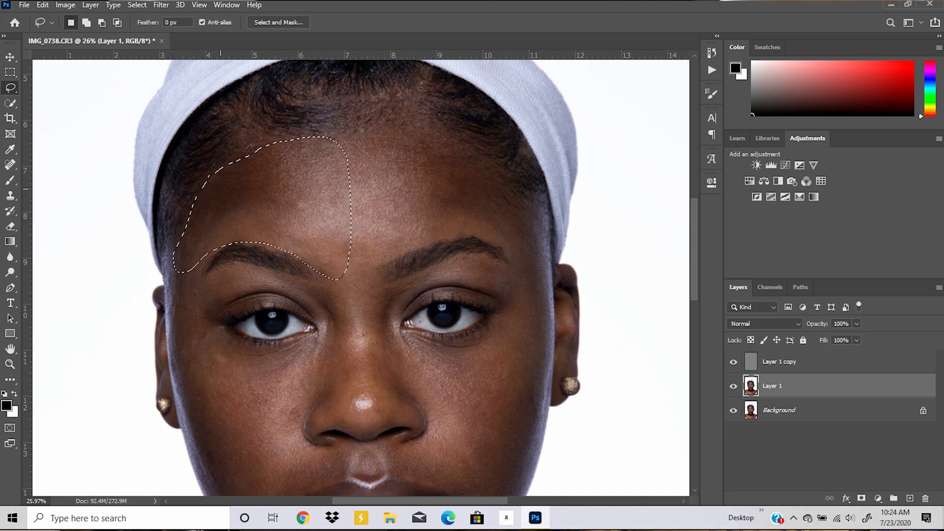
Gaussian-blur the left forehead selection at about 9.4 pixels radius.
click(160, 5)
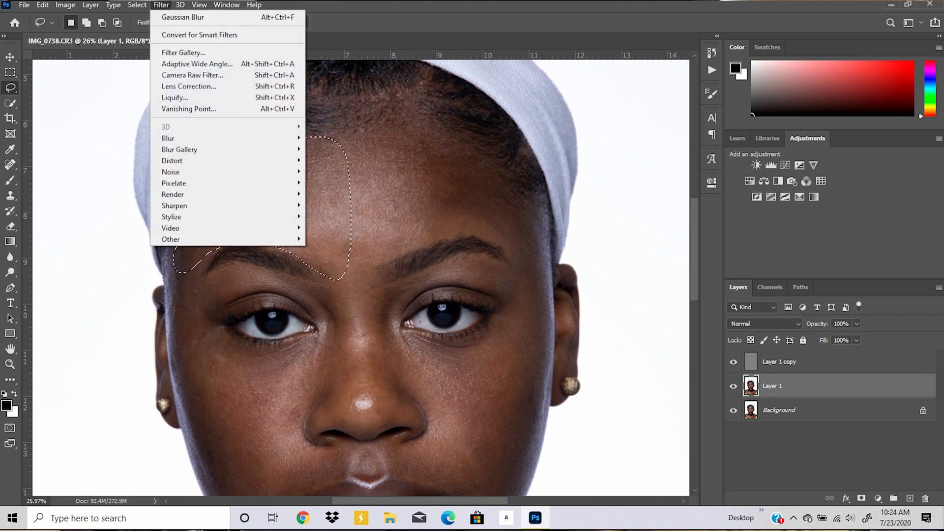
mouse_move(169, 137)
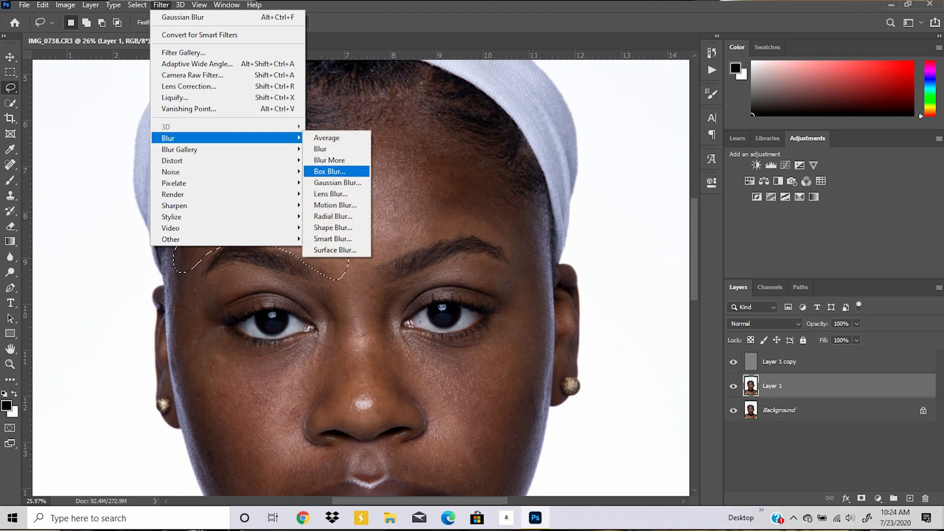
click(338, 183)
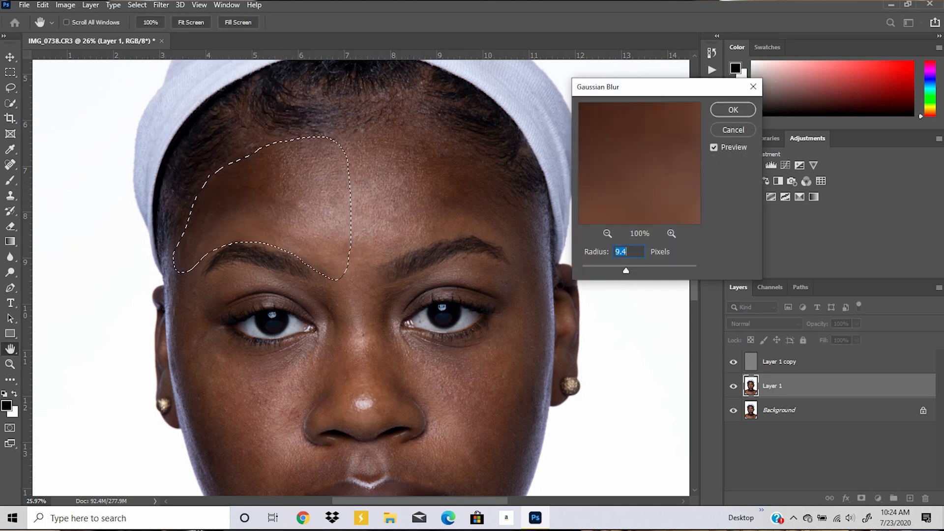
click(608, 234)
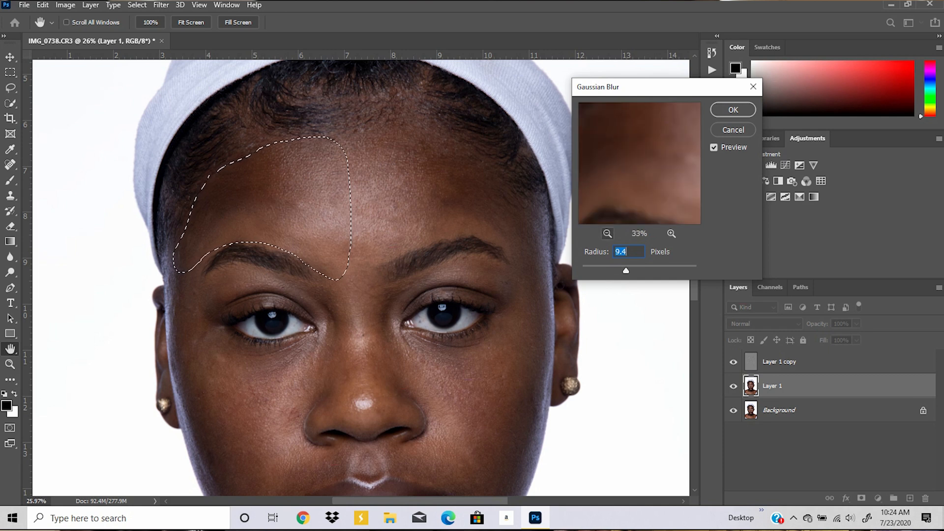
click(608, 234)
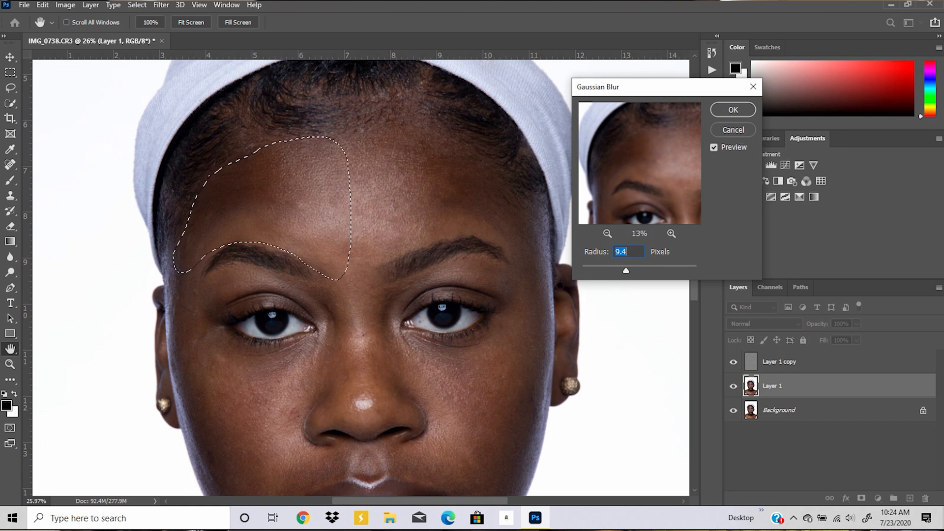
drag(626, 271, 634, 270)
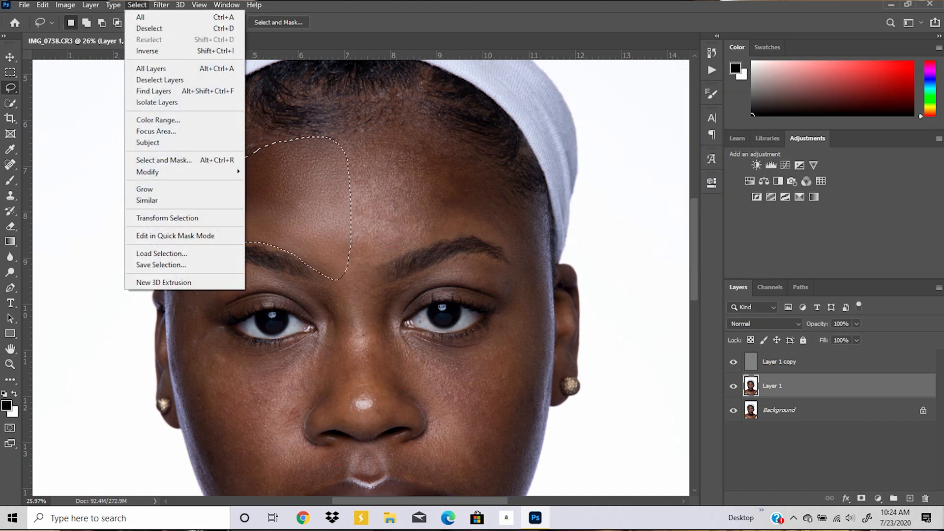
Deselect, lasso the right forehead and blur it with a 24.9-pixel Gaussian blur.
click(148, 28)
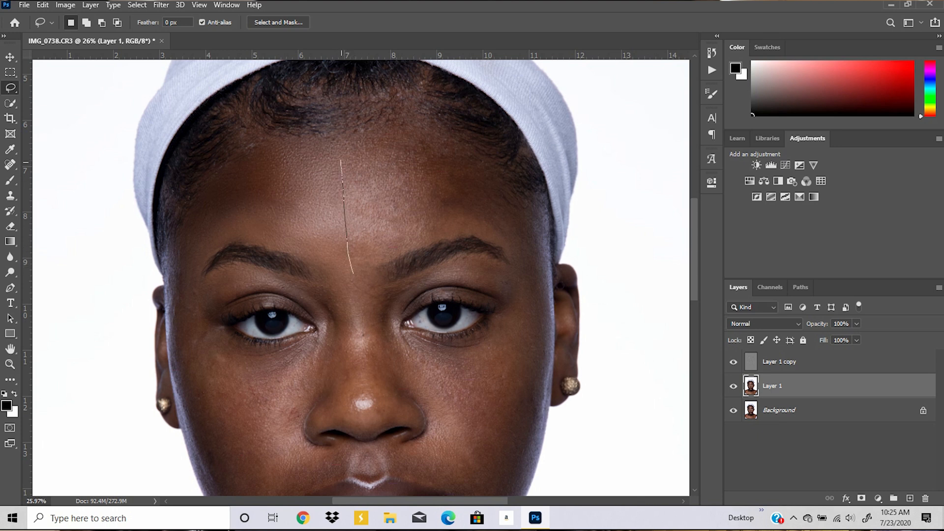
drag(341, 162, 428, 148)
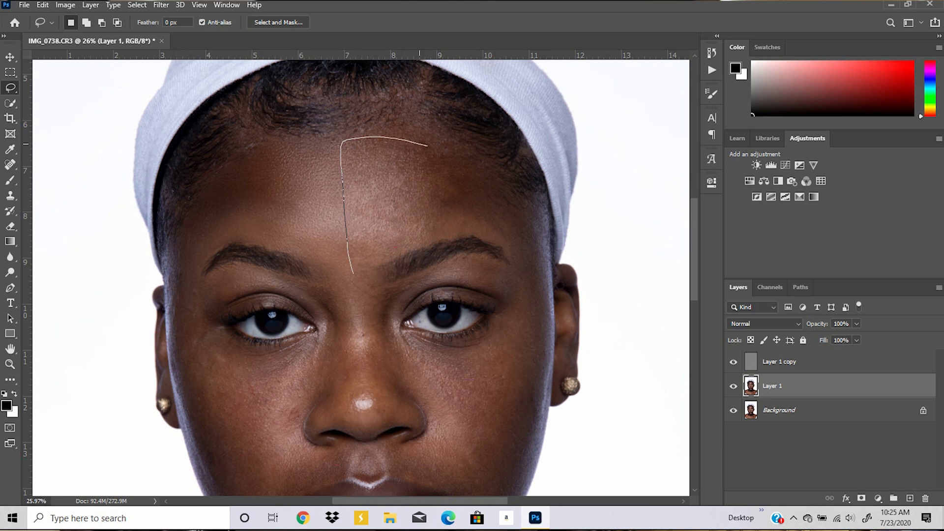
drag(425, 147, 511, 184)
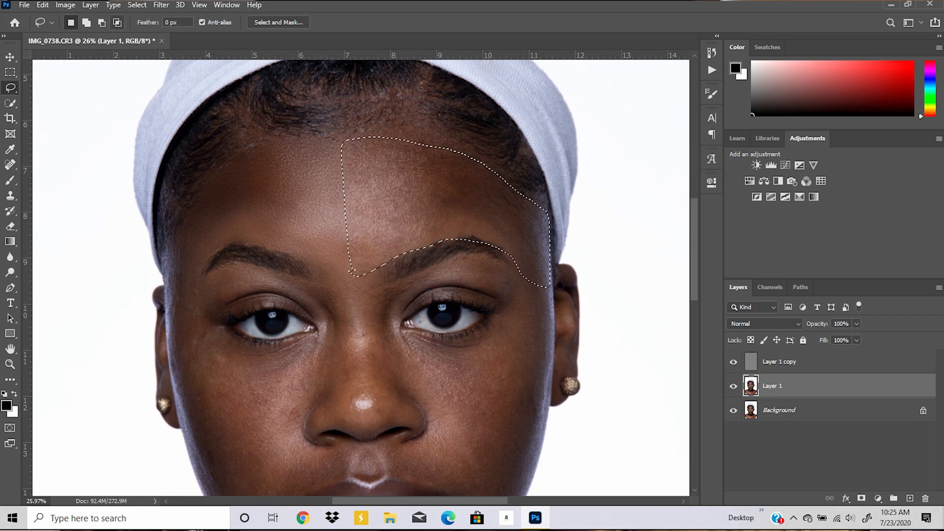
click(161, 5)
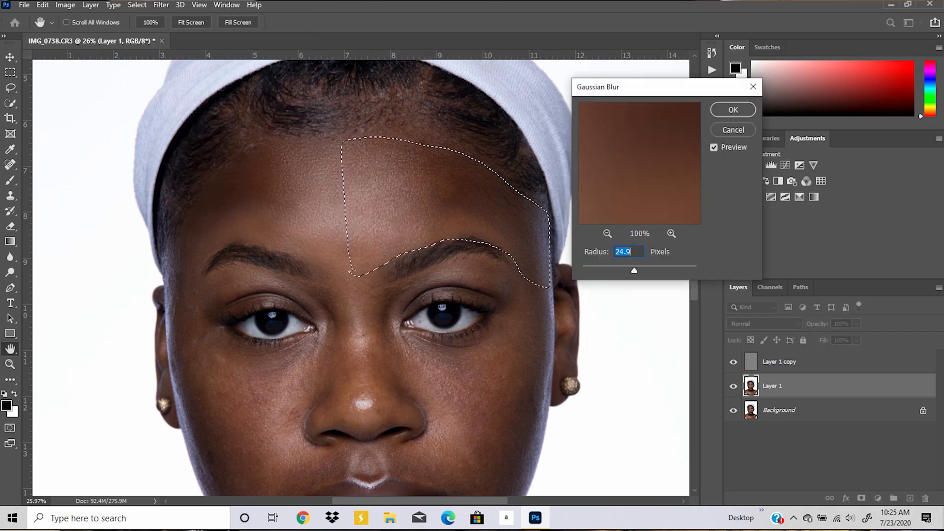
click(732, 109)
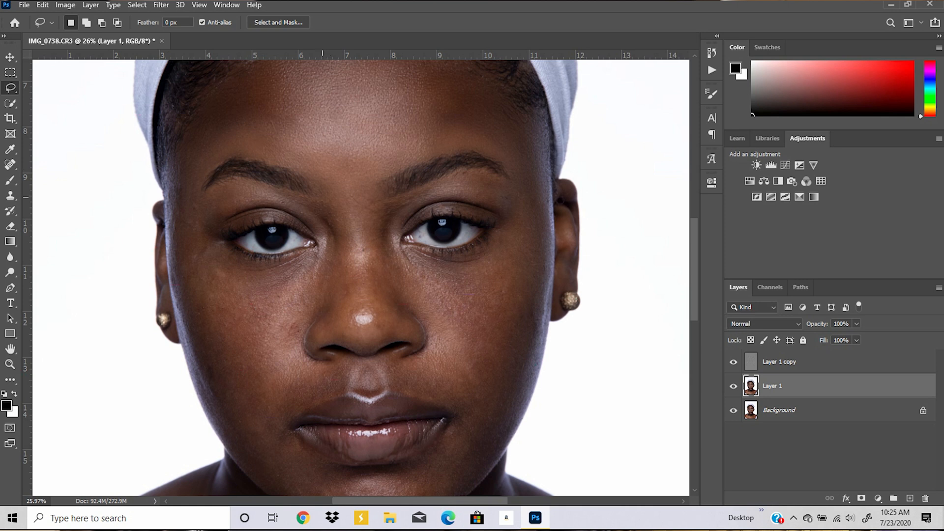
Lasso the nose, Gaussian-blur its skin, then deselect with Ctrl+D.
drag(323, 197, 323, 282)
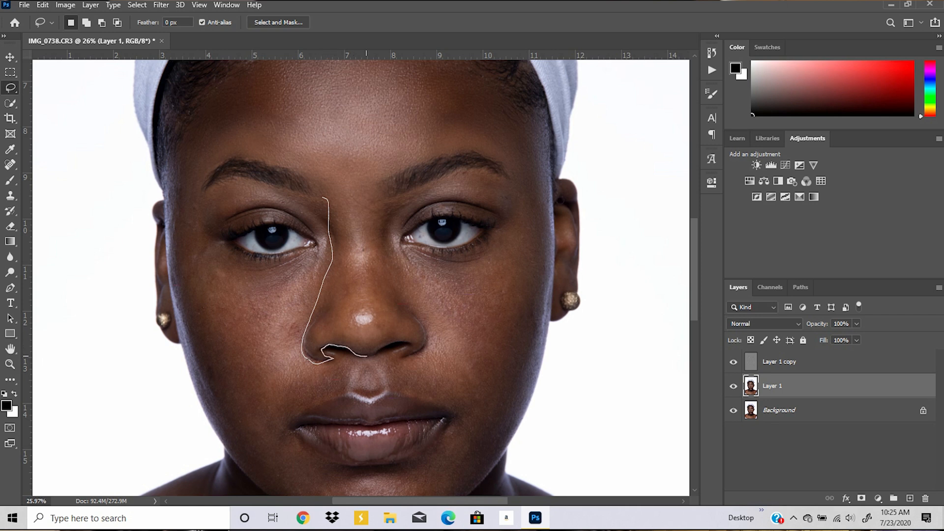
drag(367, 351, 409, 345)
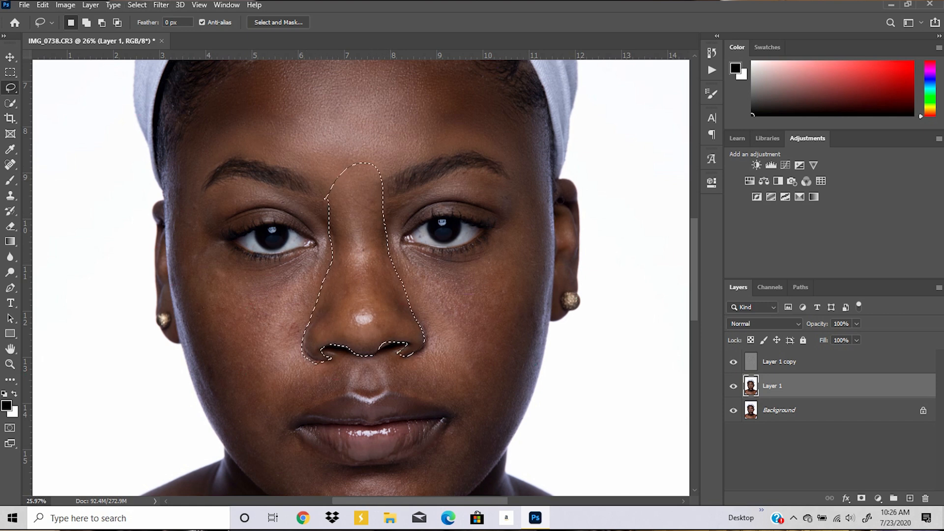
click(161, 5)
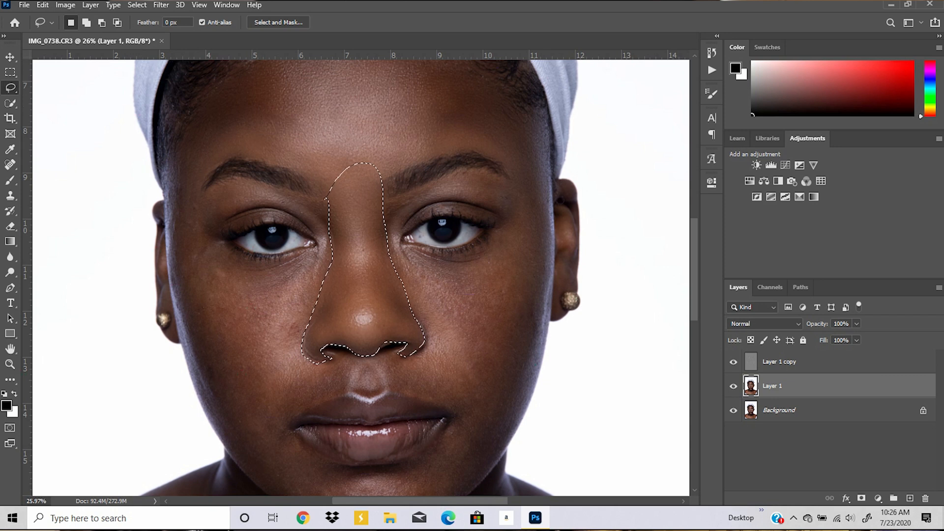
key(Ctrl+D)
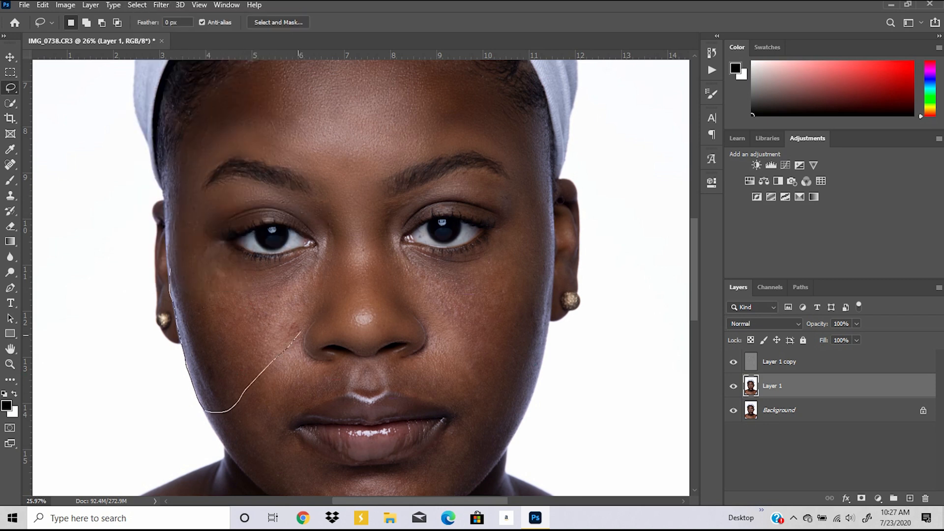
Lasso the cheek, then the neck and chest skin, and smooth each with Gaussian Blur.
scroll(down, 3)
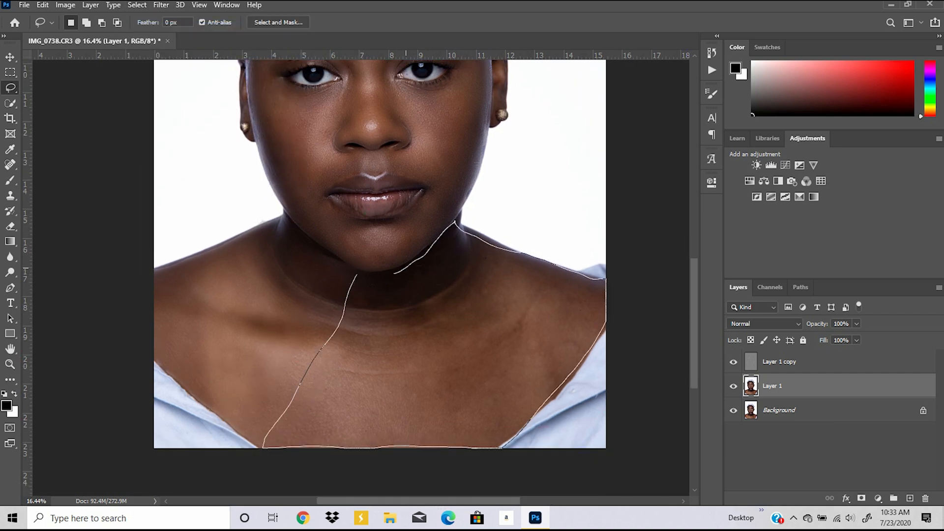
click(160, 5)
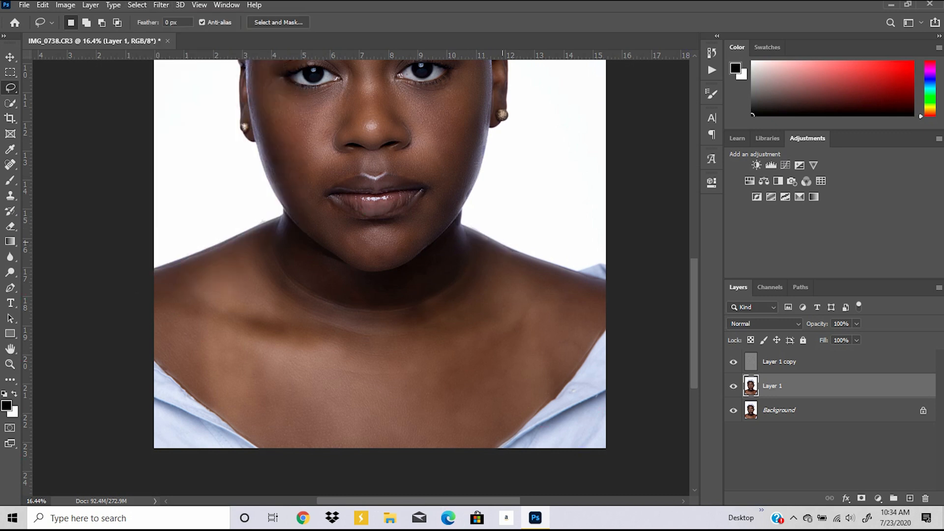
drag(527, 259, 591, 278)
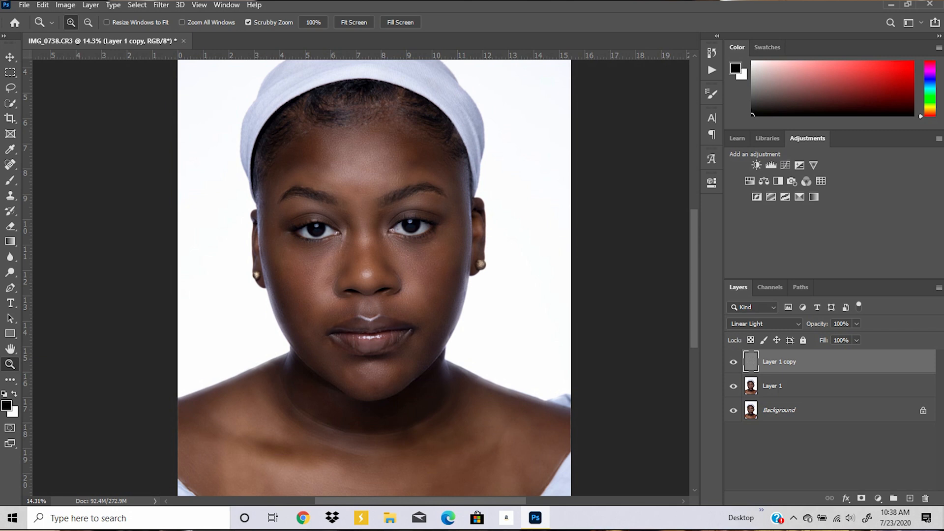
Select Layer 1 copy and Layer 1 together and group them into Group 1.
click(773, 385)
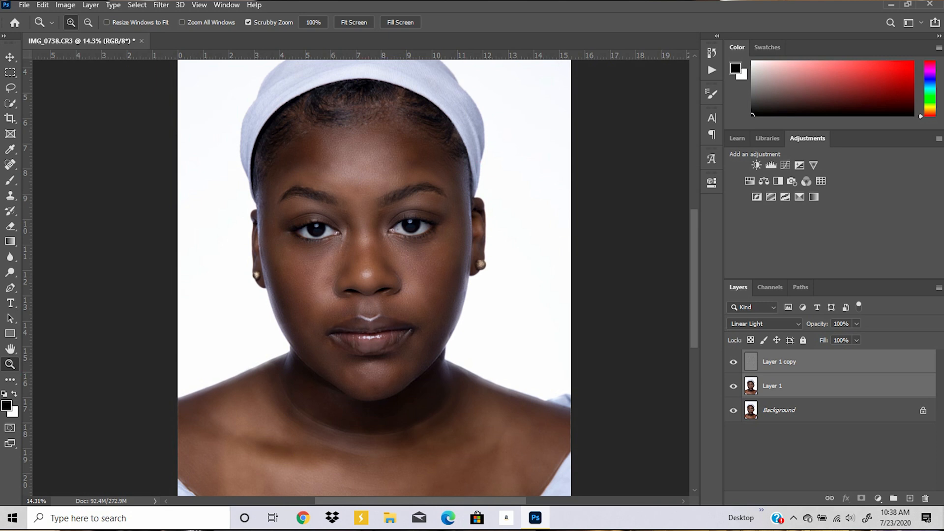
right_click(779, 361)
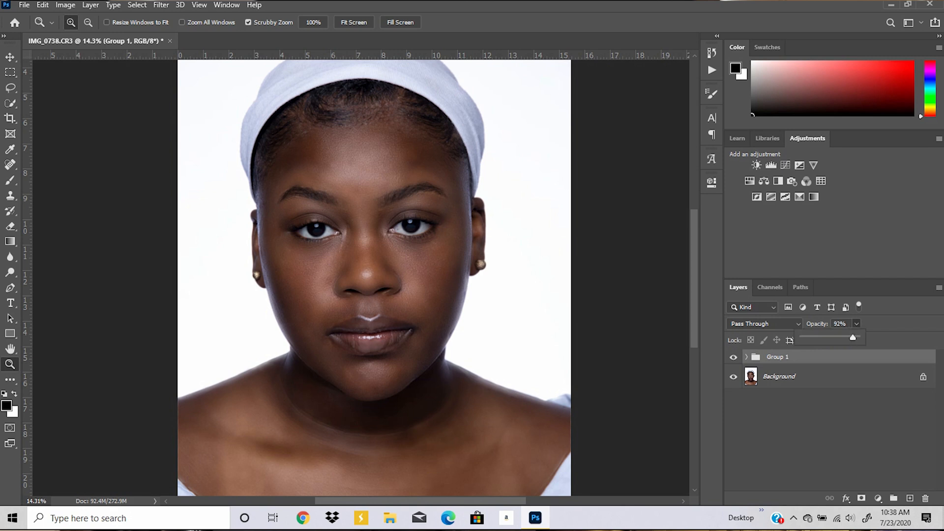
Lower Group 1's opacity with the slider, then set it to exactly 65%.
drag(852, 337, 843, 337)
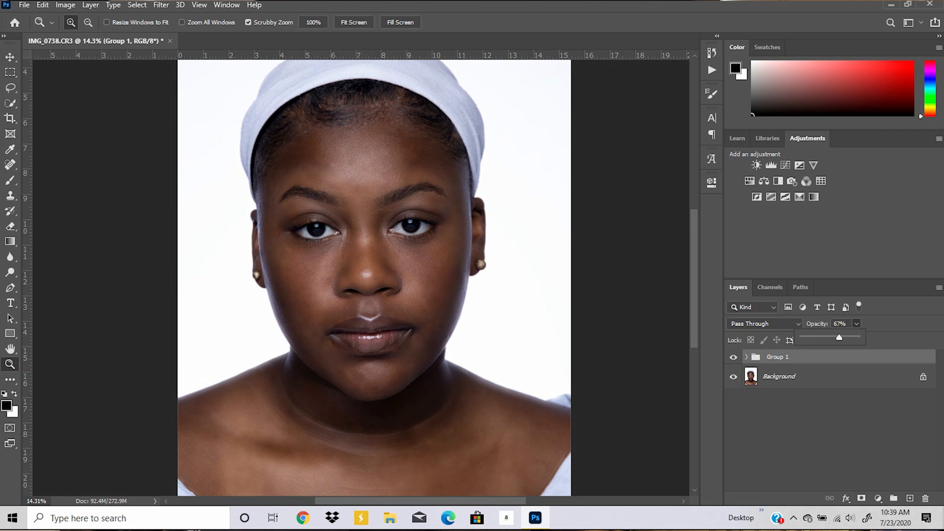
drag(839, 338, 836, 338)
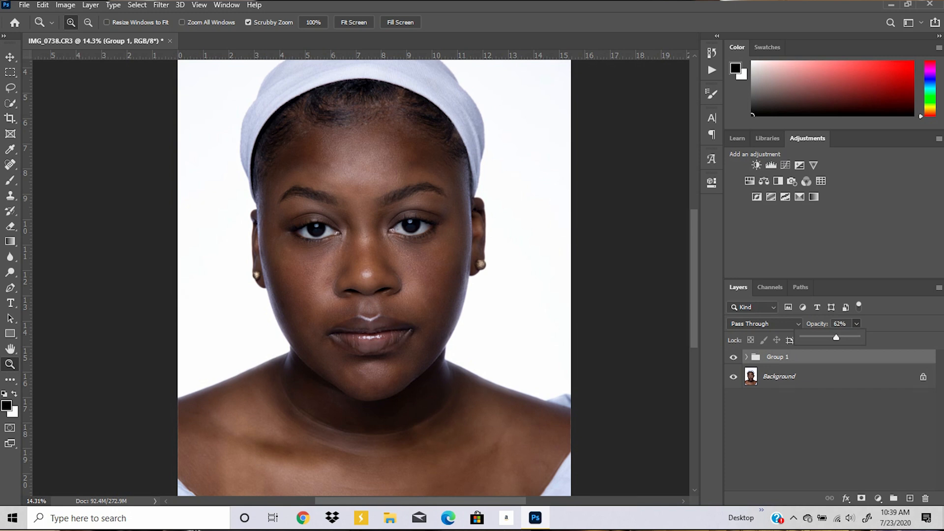
drag(836, 337, 838, 338)
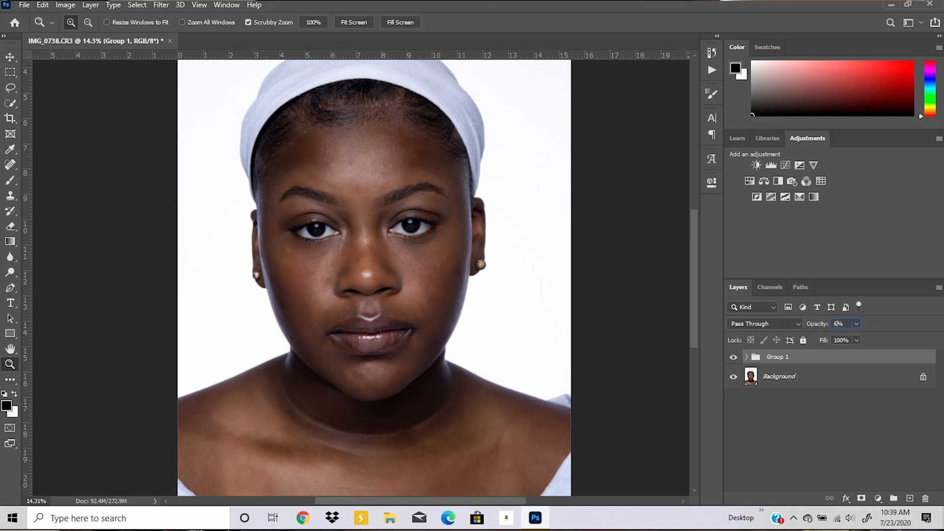
text(65)
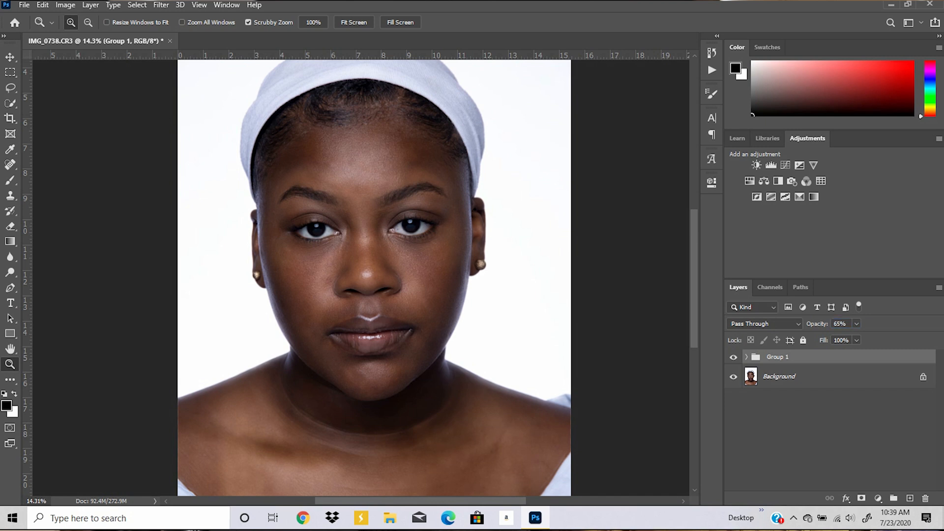